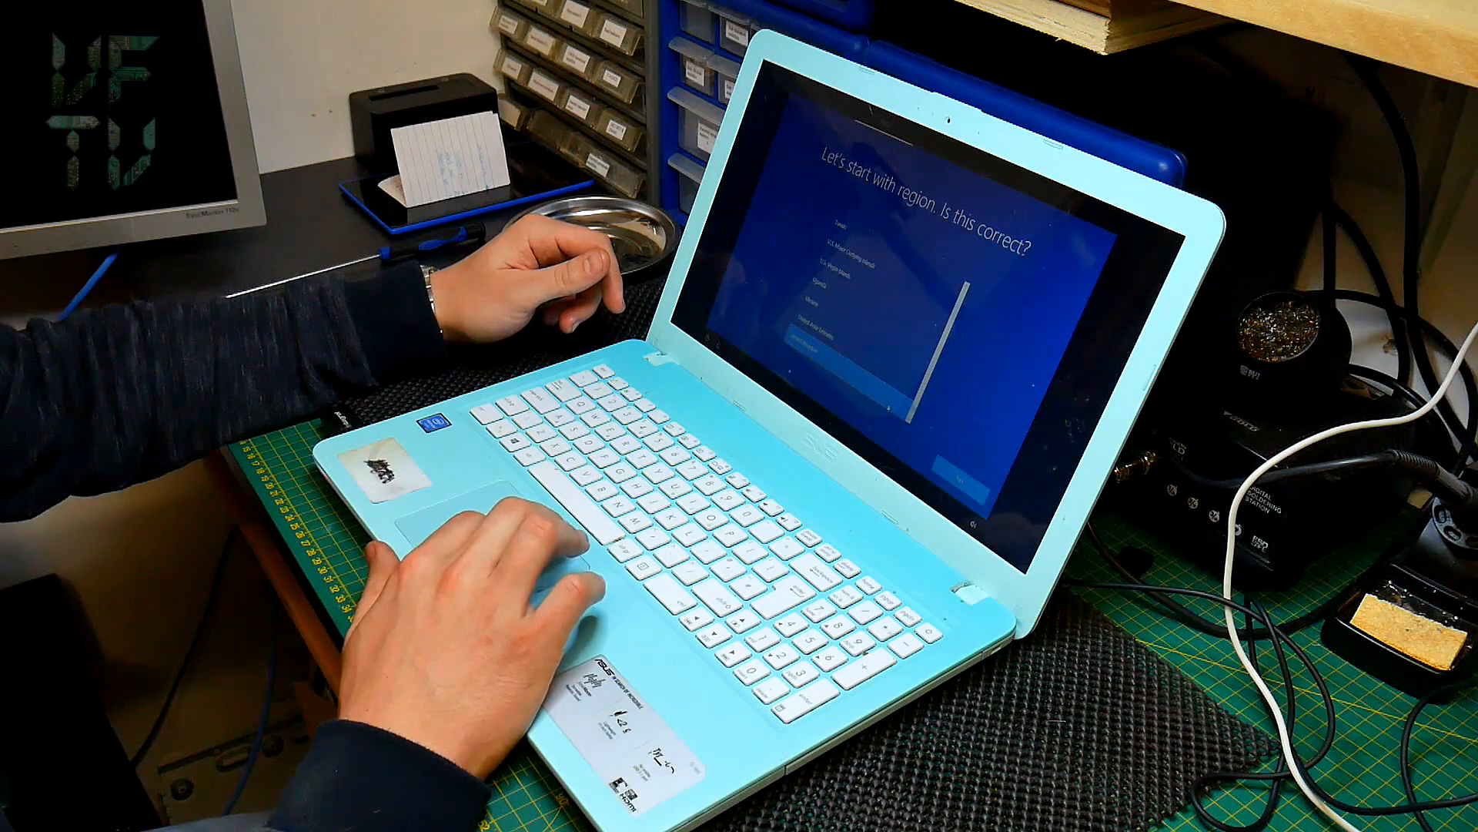
Step: Accept the suggested region and keyboard layout, skipping a second keyboard layout
click(928, 483)
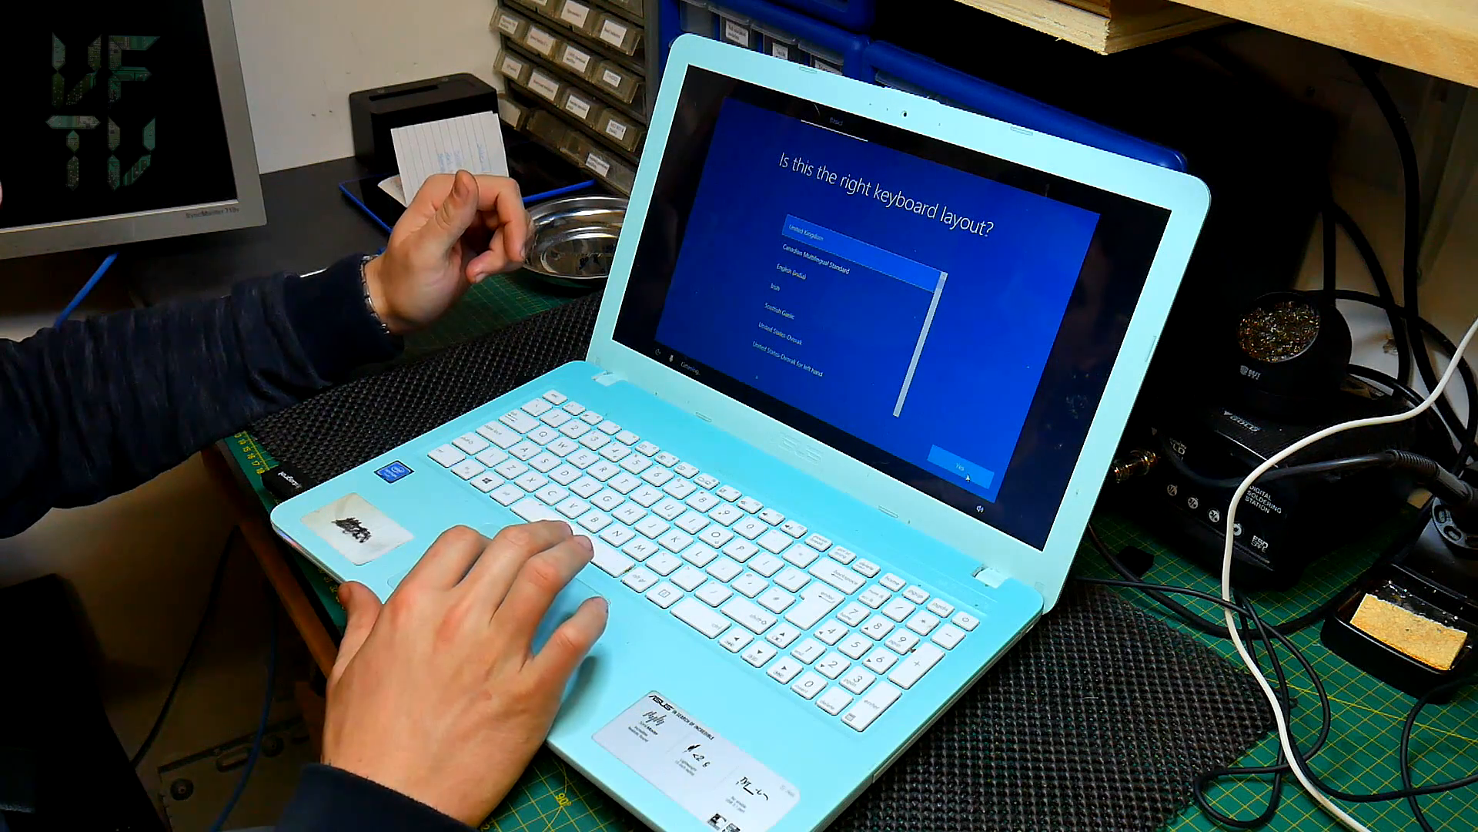
click(956, 469)
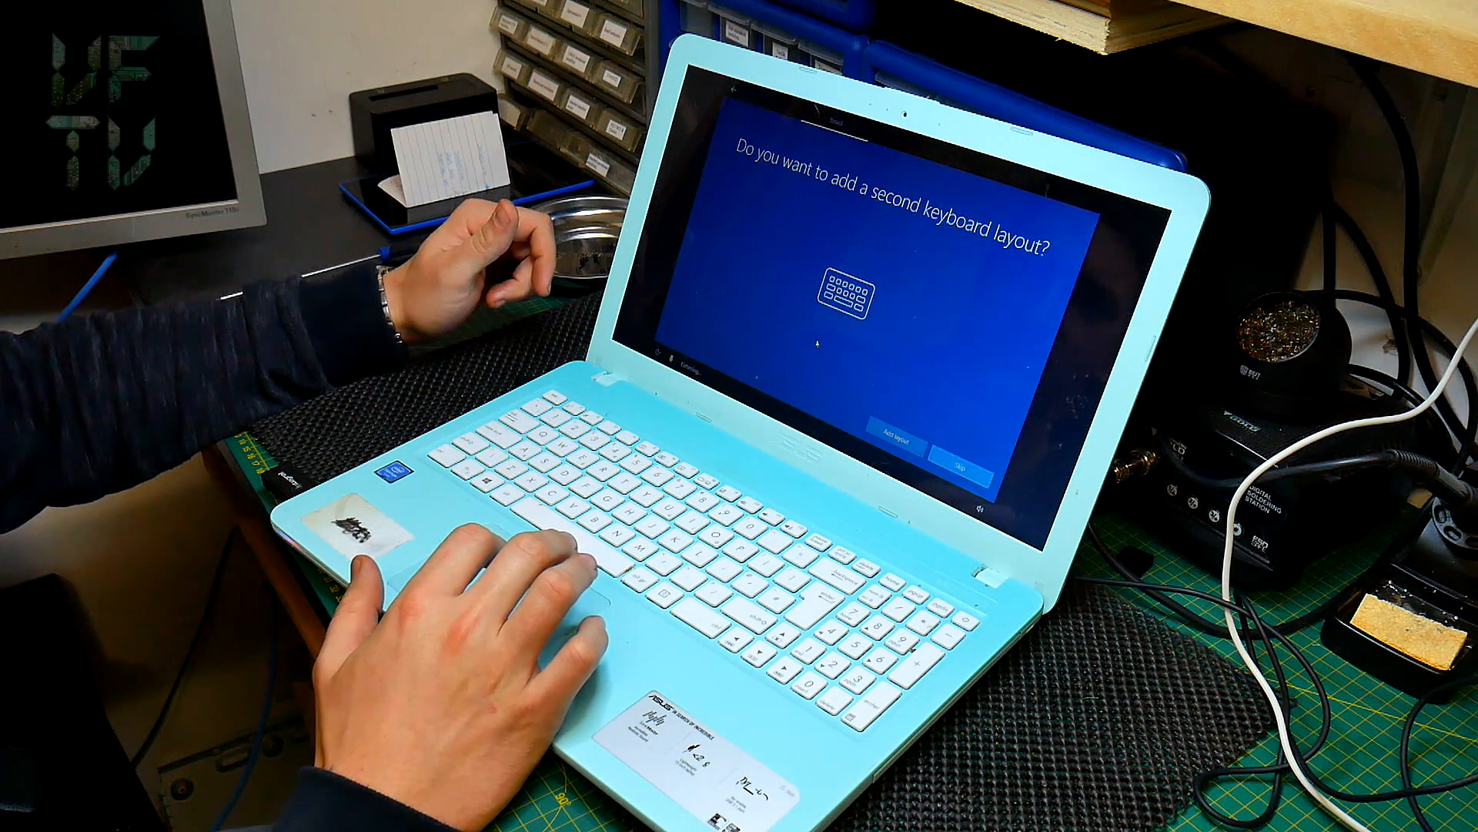
click(960, 466)
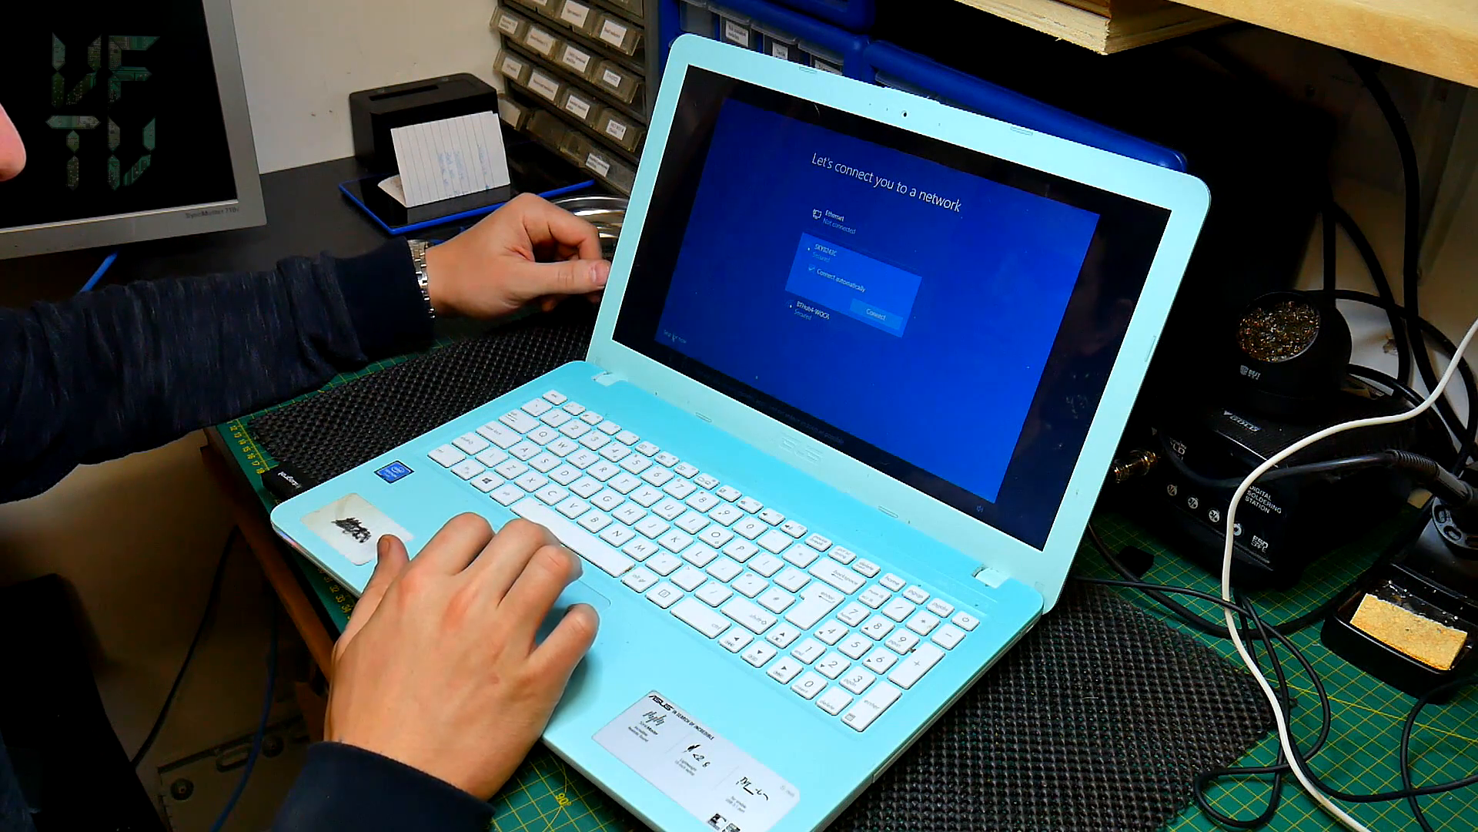
Step: Proceed without an internet connection and confirm the offline account's password hint
click(876, 316)
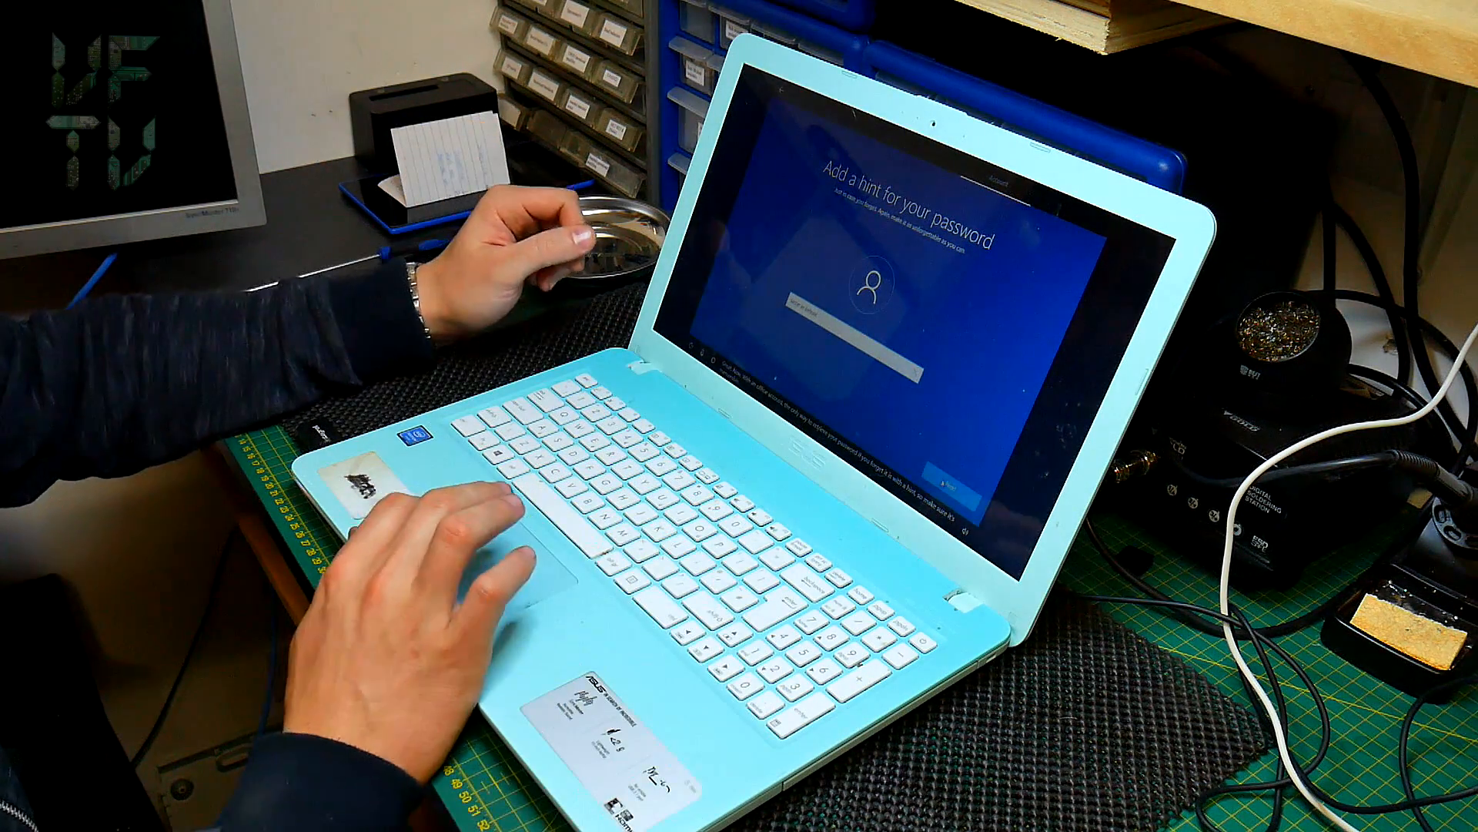
click(954, 475)
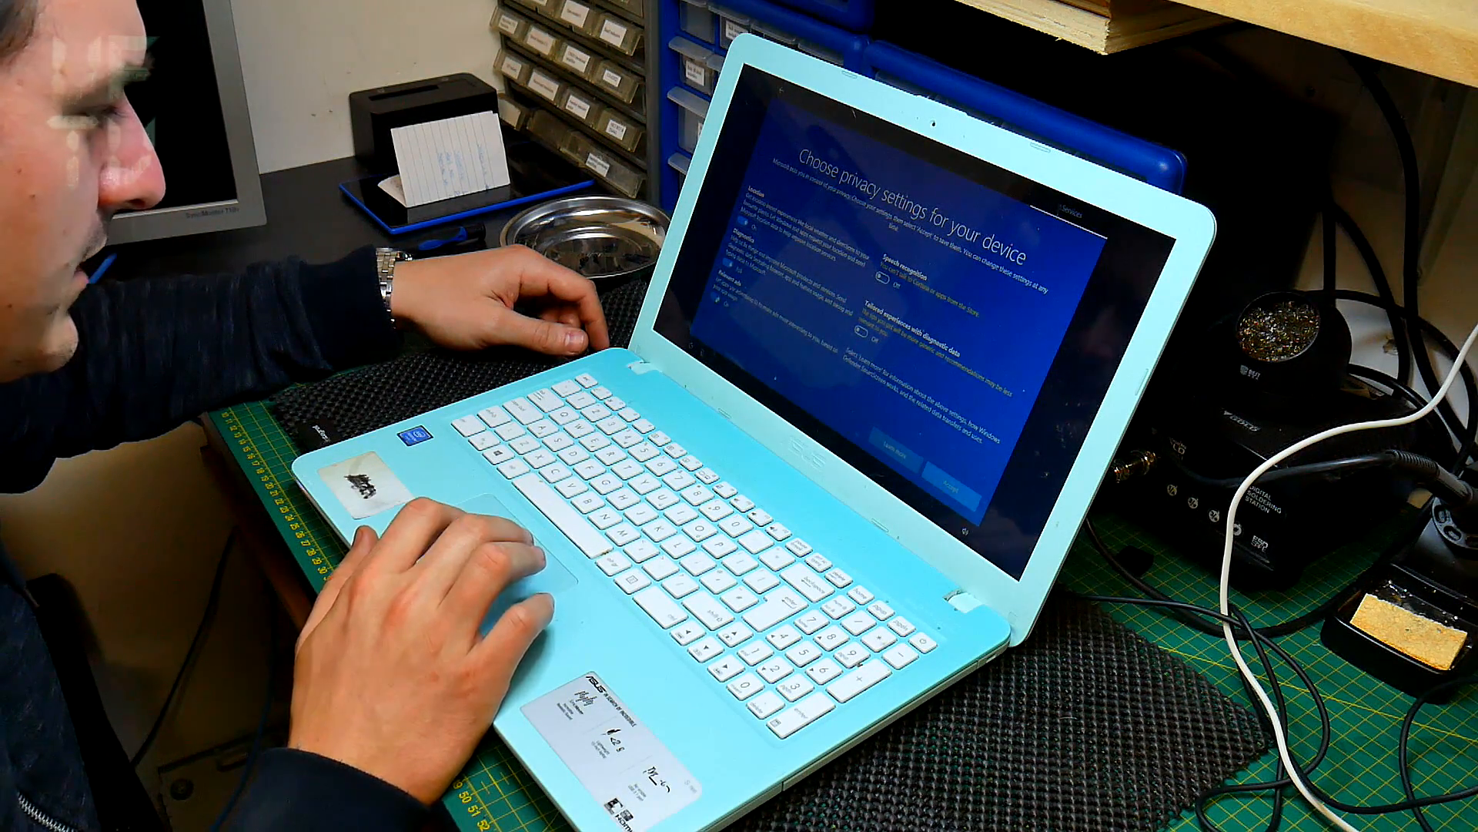
Step: Accept the default device privacy settings
click(955, 479)
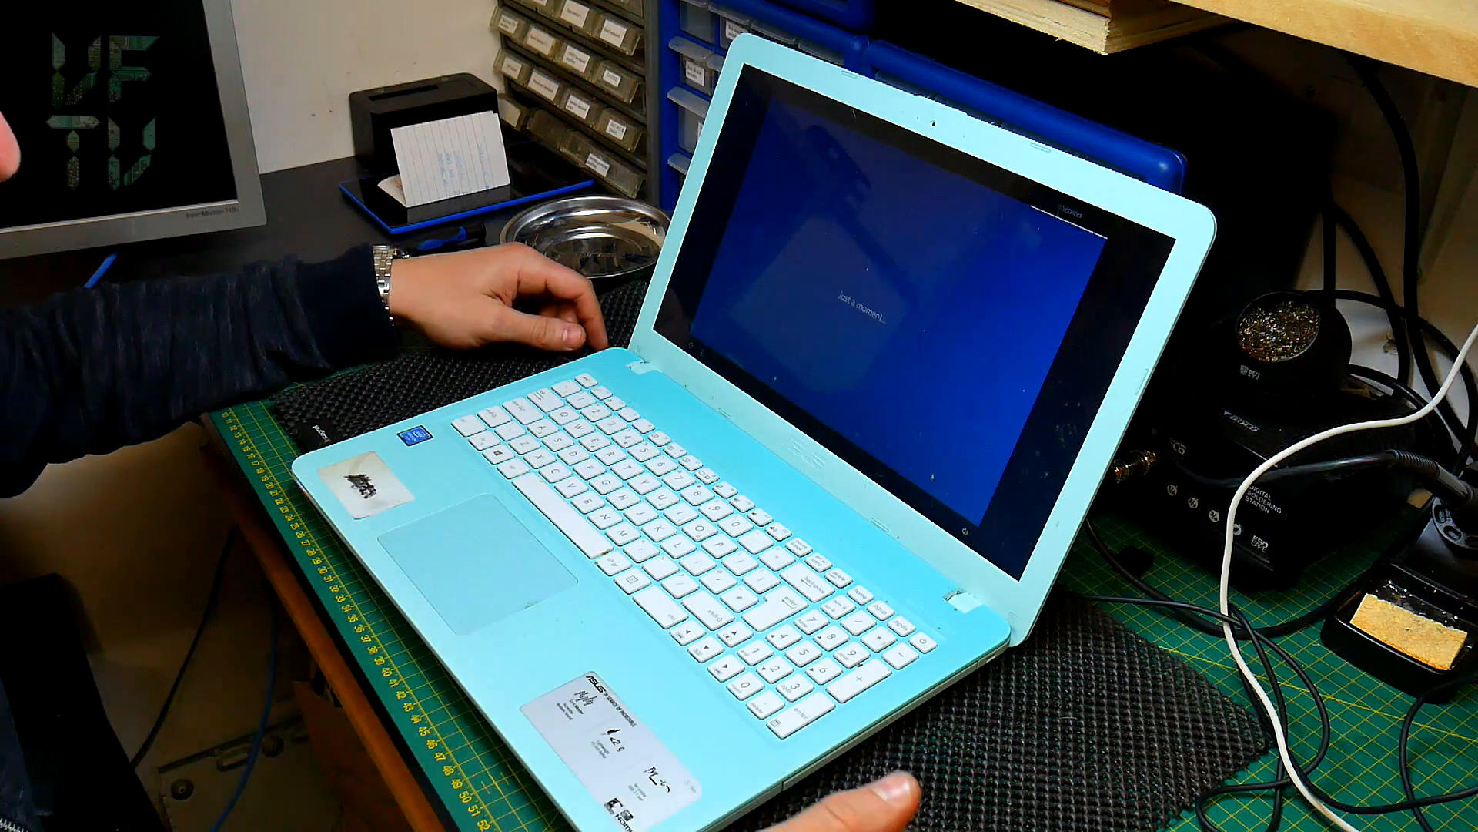